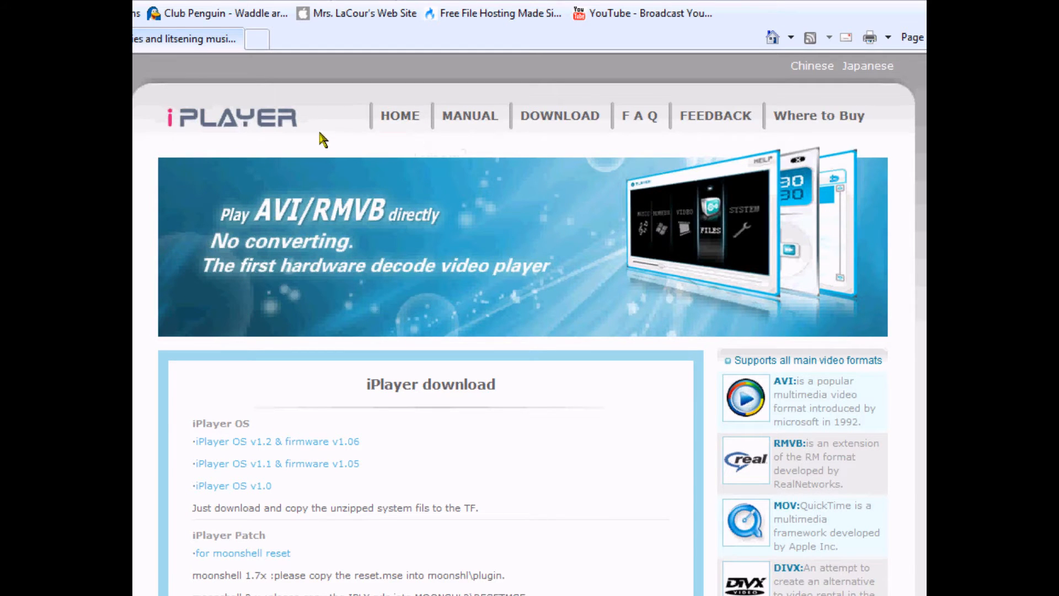
pyautogui.moveTo(311, 143)
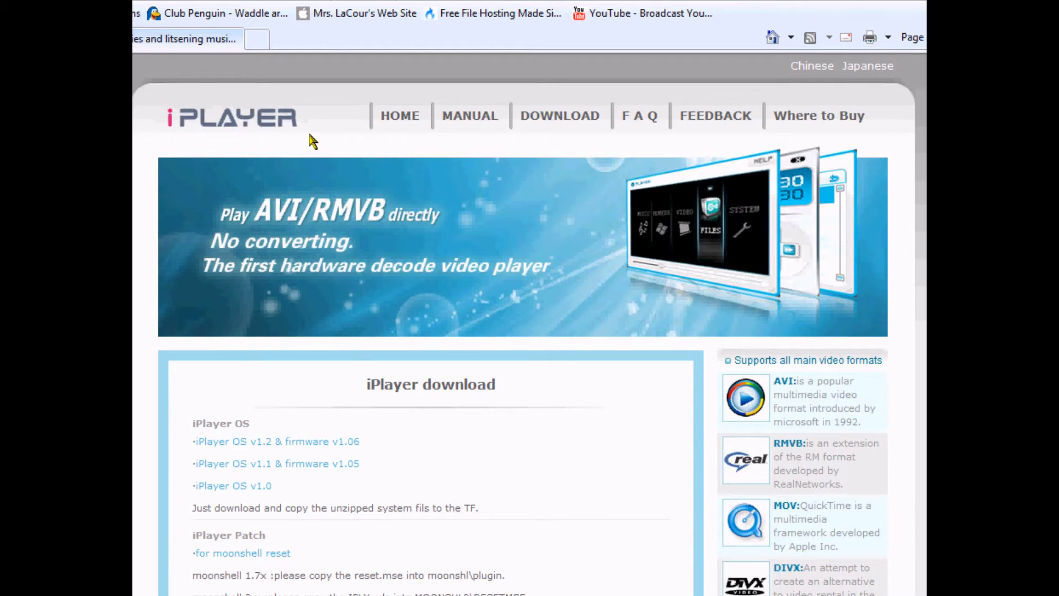
pyautogui.moveTo(337, 375)
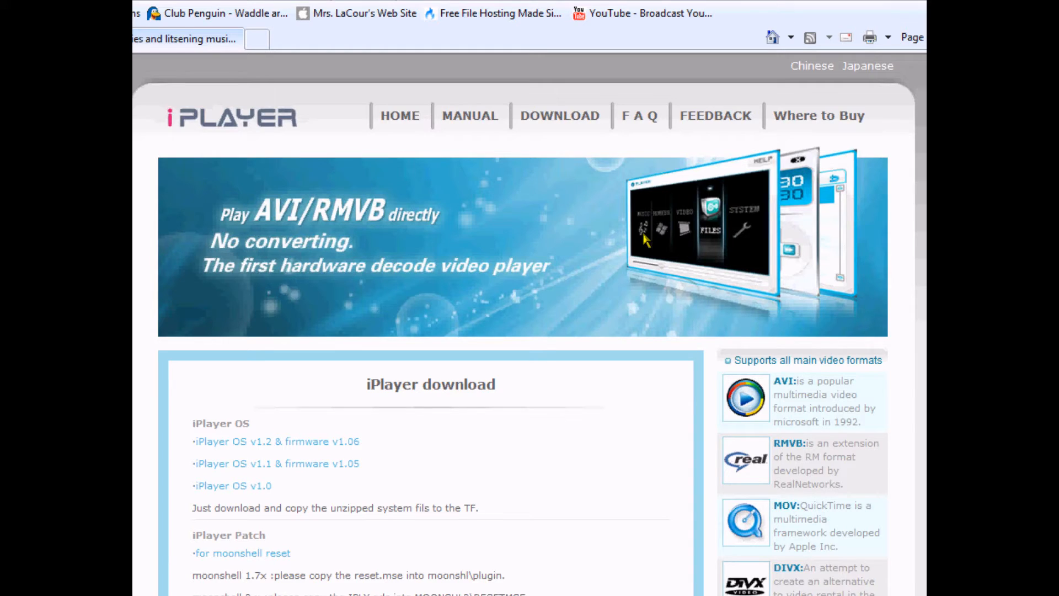
pyautogui.moveTo(615, 208)
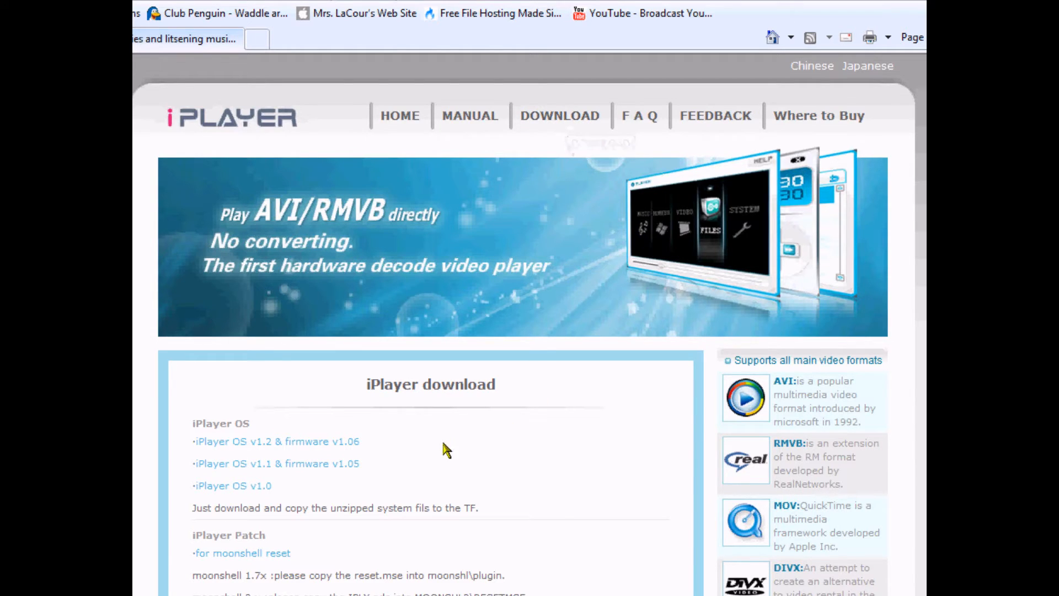
pyautogui.moveTo(243, 468)
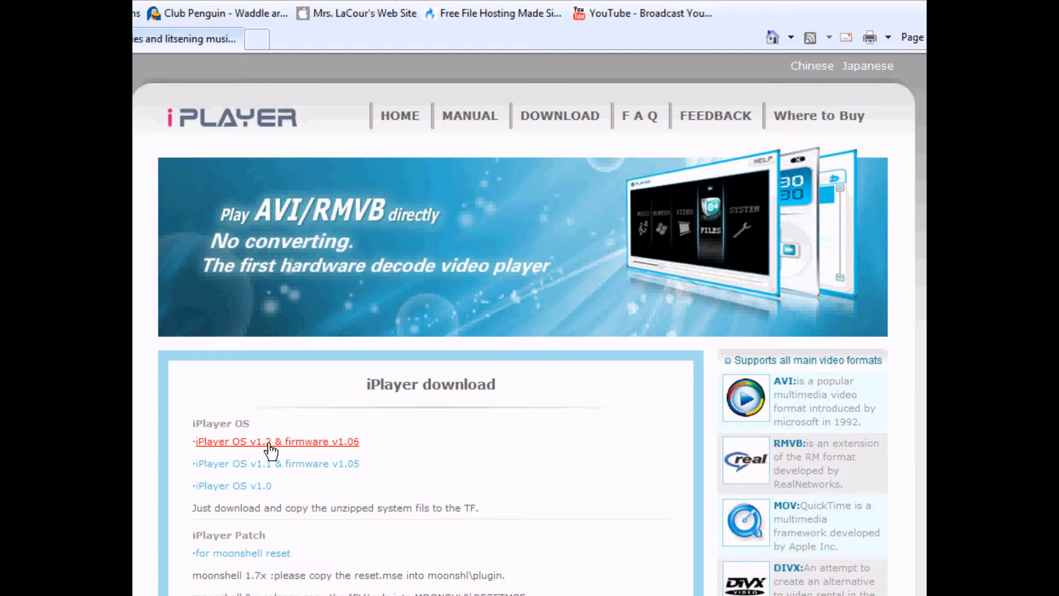
# Download eng_iPlayer_OS_0909.zip (iPlayer OS v1.2 & firmware v1.06) and save it to the computer.
pyautogui.click(267, 442)
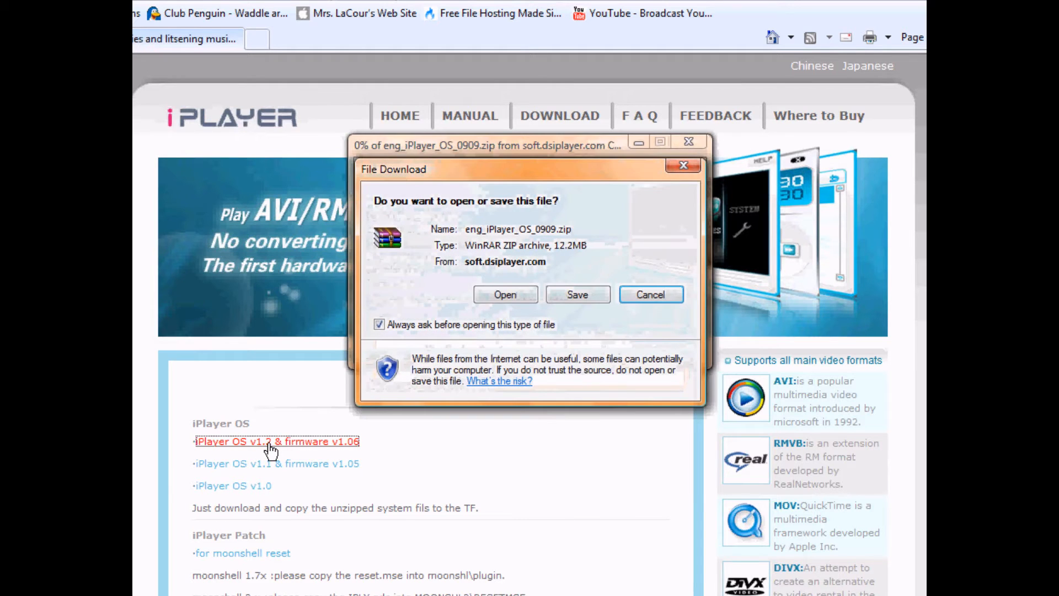
pyautogui.click(651, 293)
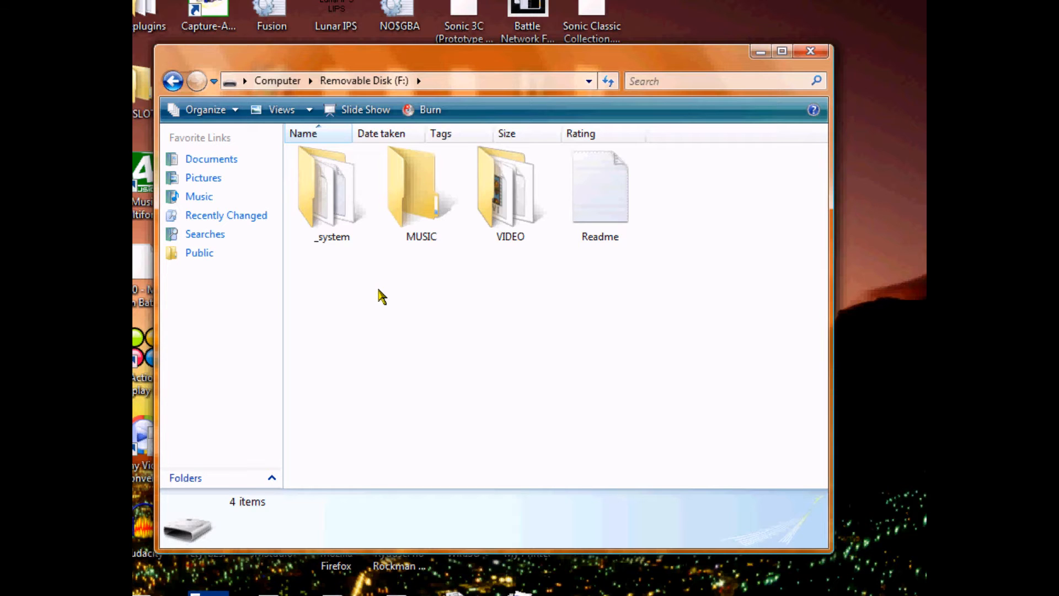
pyautogui.moveTo(761, 57)
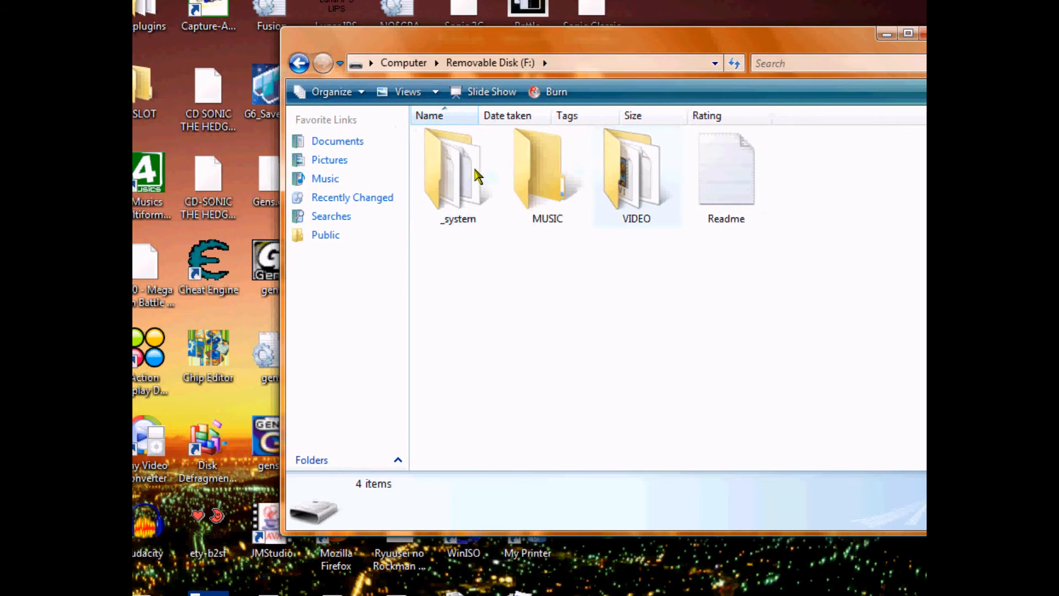
# Open the _system folder on Removable Disk (F:) to view the iPlayer system files.
pyautogui.doubleClick(457, 171)
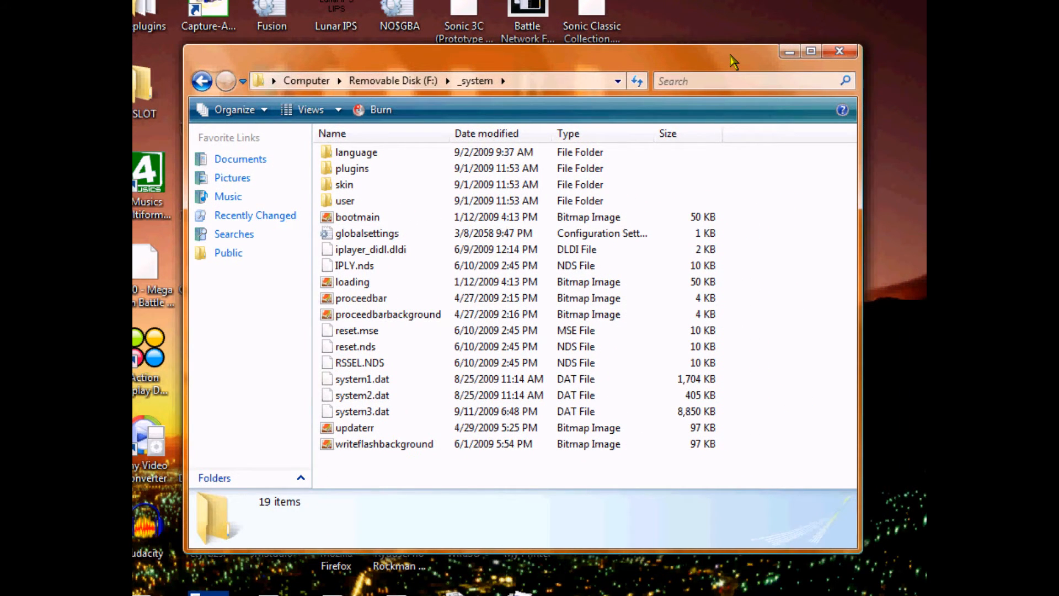
pyautogui.moveTo(443, 64)
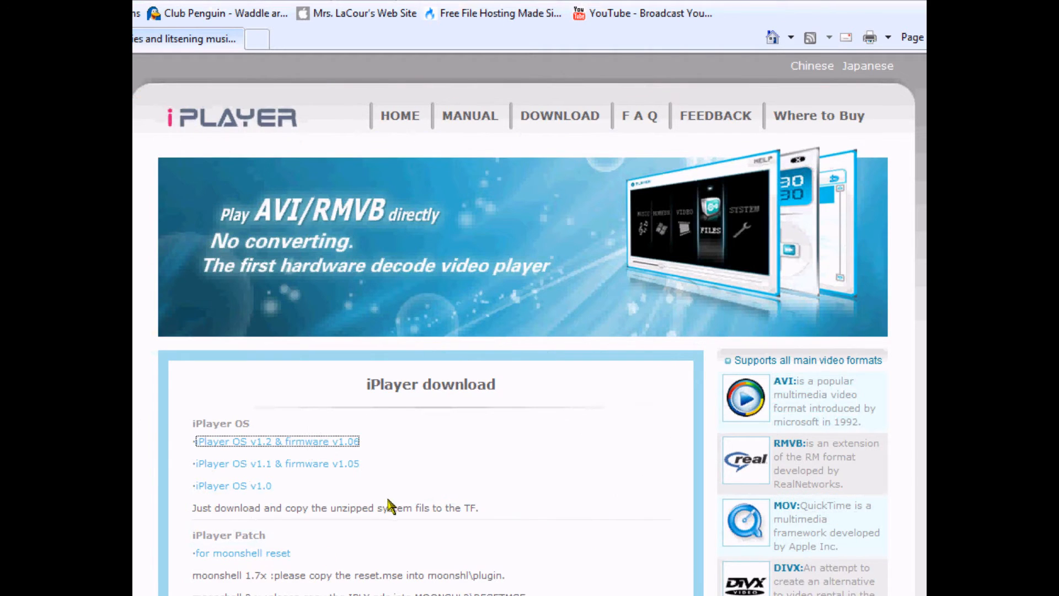
# Bring the Homebrew section with the iPlayer GBA Emulator ver1.0 instructions into view.
pyautogui.scroll(-3)
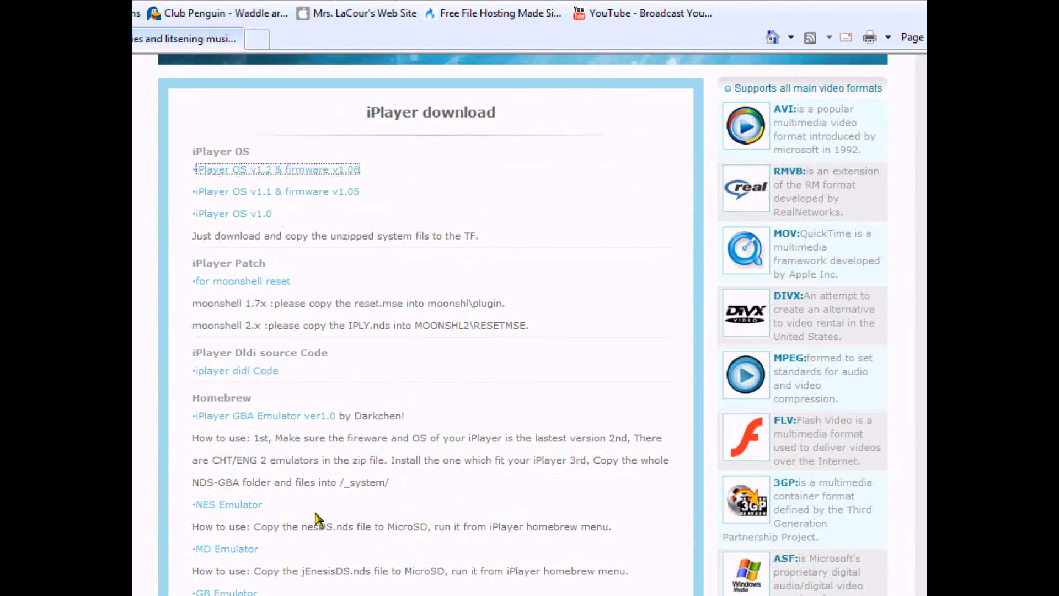
pyautogui.moveTo(255, 436)
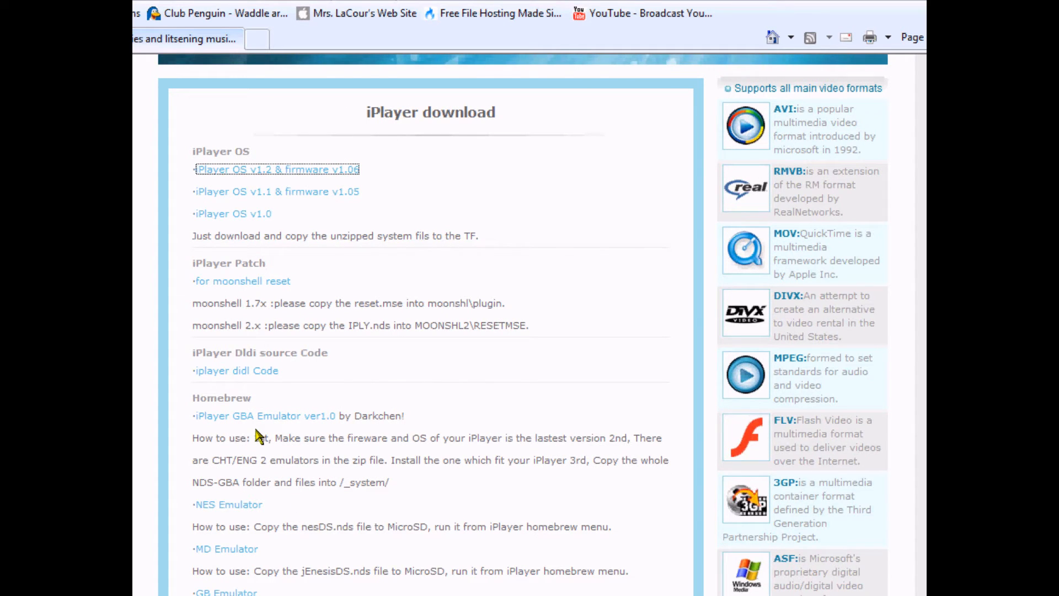
pyautogui.moveTo(241, 517)
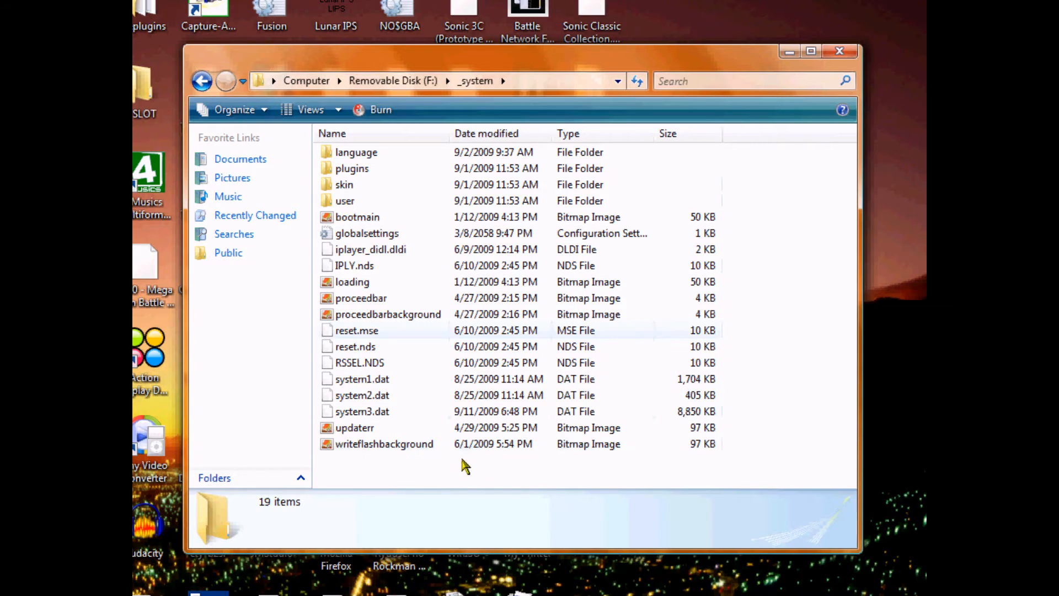
pyautogui.moveTo(454, 488)
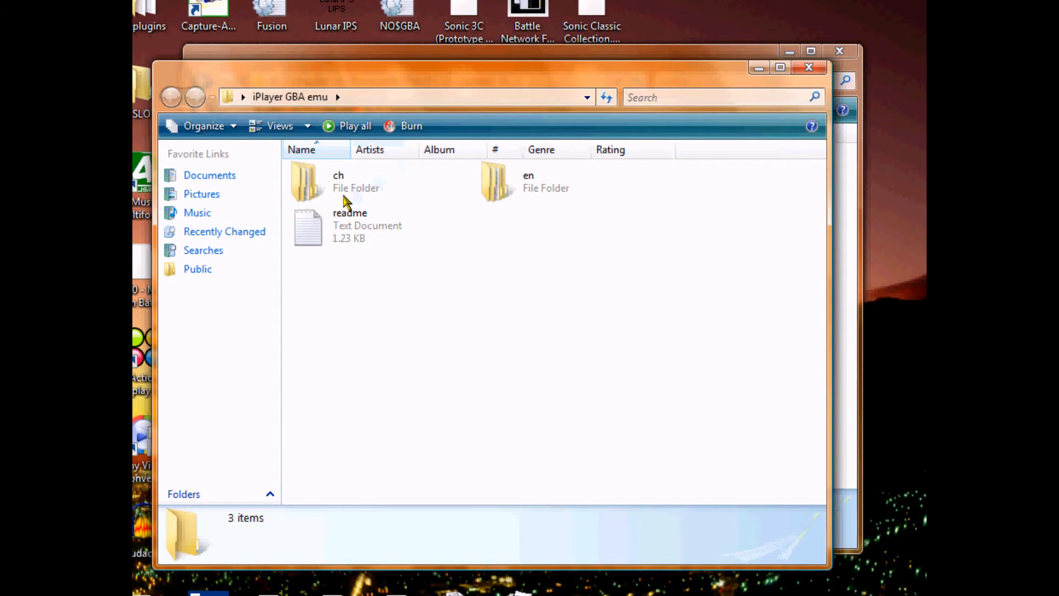
pyautogui.moveTo(512, 193)
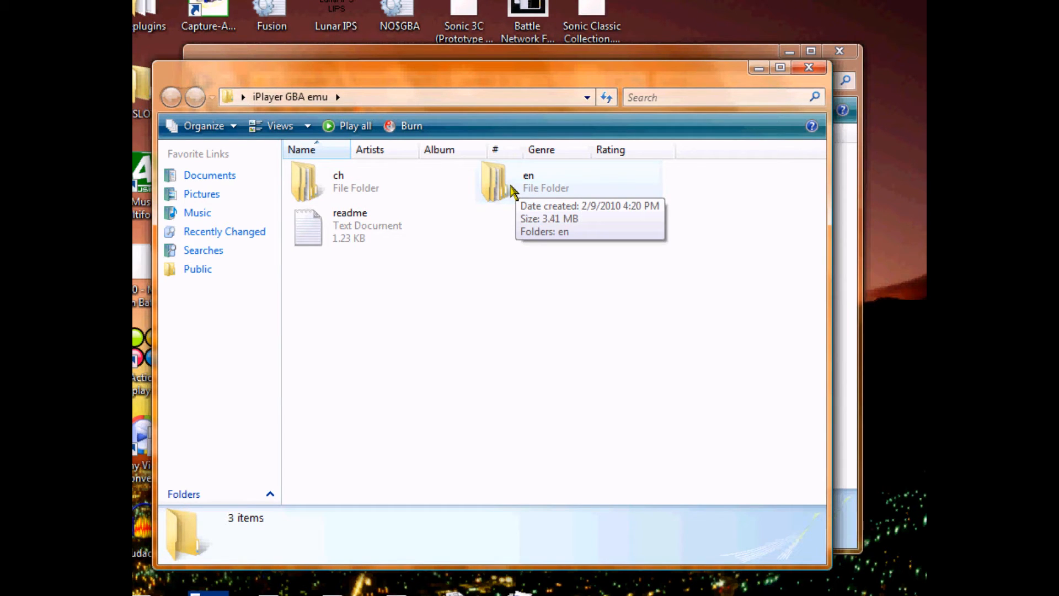
# Open the English GBA emulator's plugins folder holding NDSGBA and gba.plg for copying to the card.
pyautogui.doubleClick(491, 182)
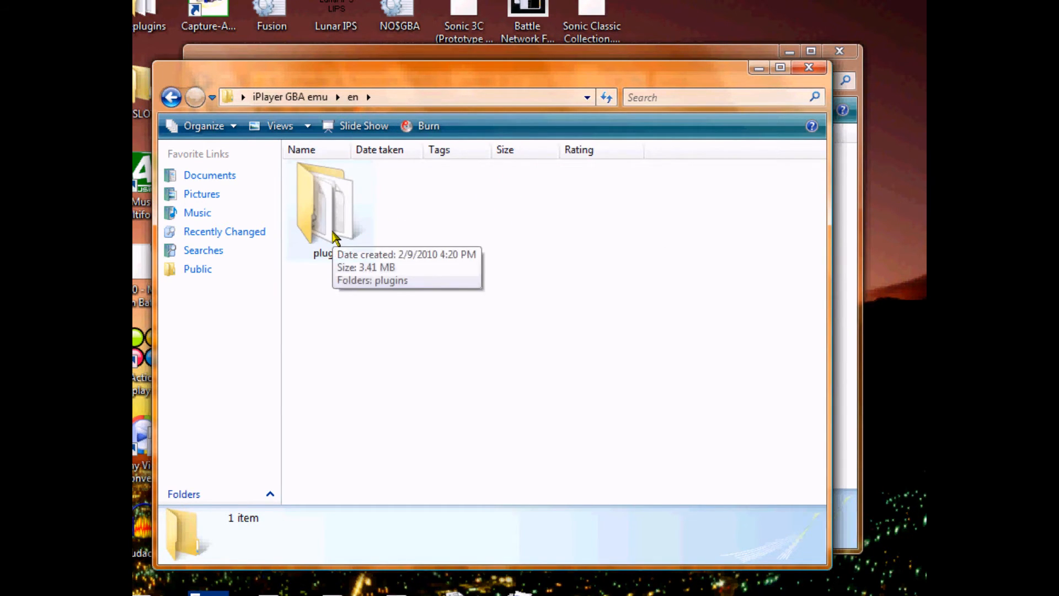
pyautogui.doubleClick(326, 205)
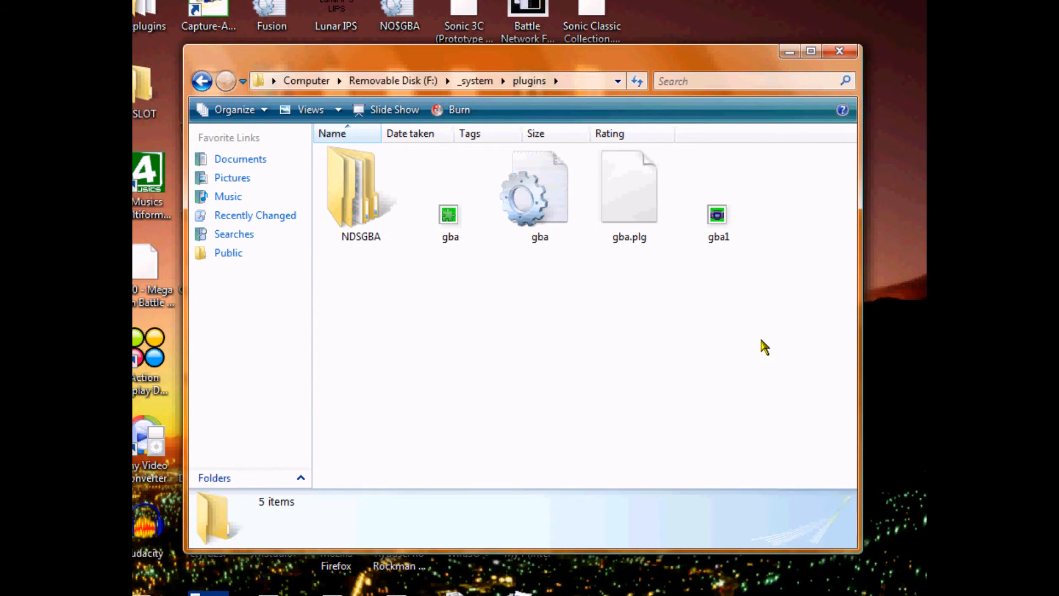
# Open the card's NDSGBA folder and check the save files in gamerts.
pyautogui.doubleClick(359, 193)
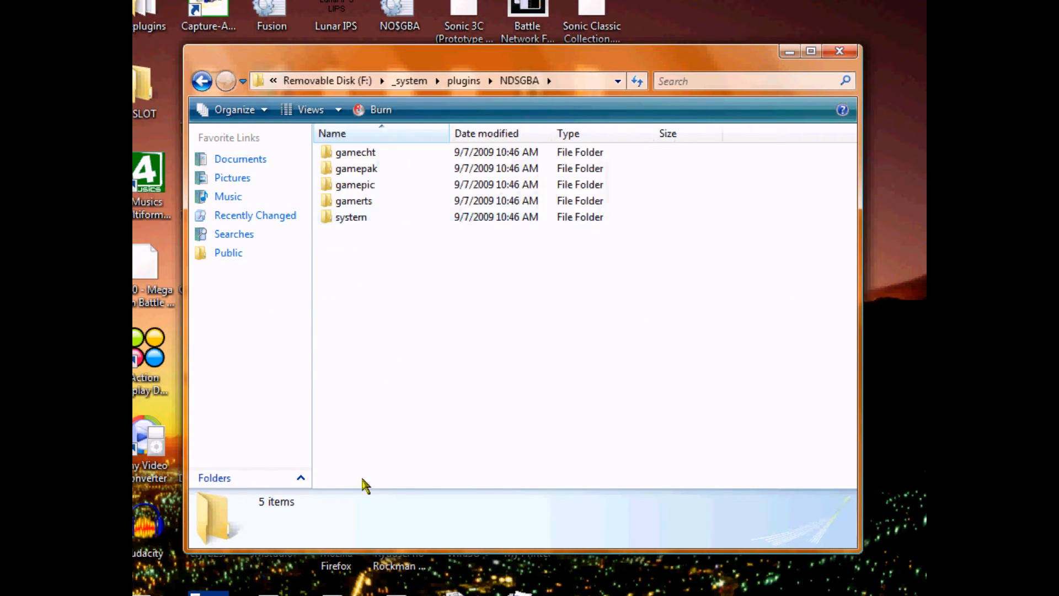
pyautogui.moveTo(468, 278)
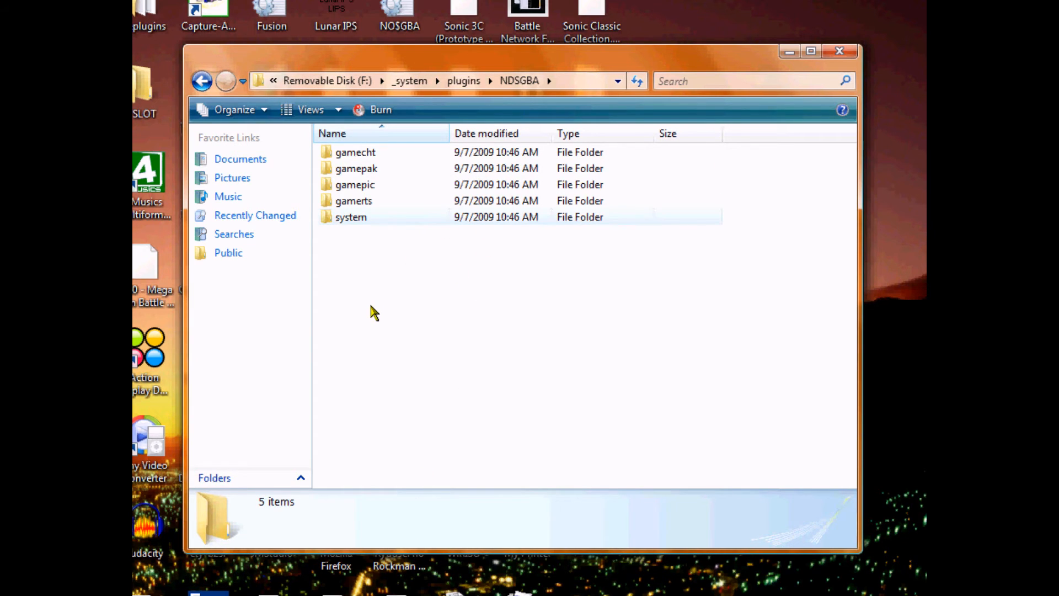
pyautogui.click(371, 245)
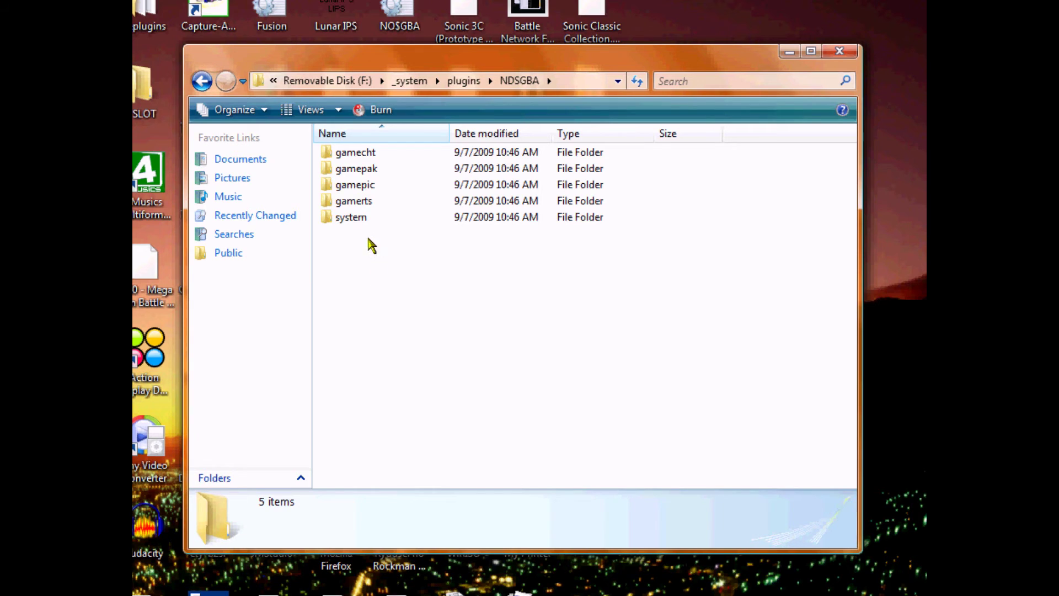
pyautogui.moveTo(353, 214)
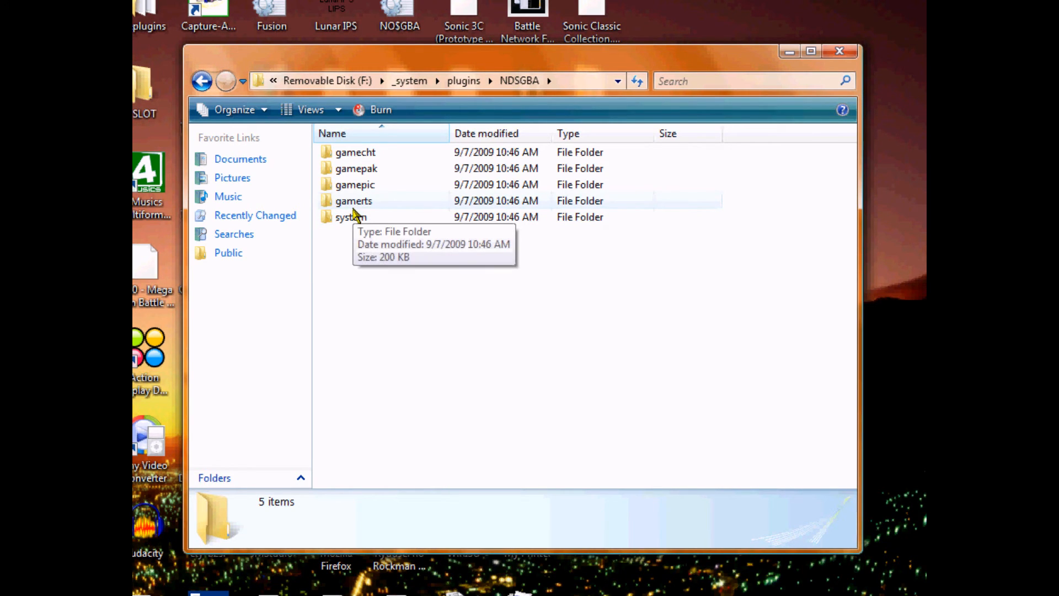
pyautogui.doubleClick(353, 201)
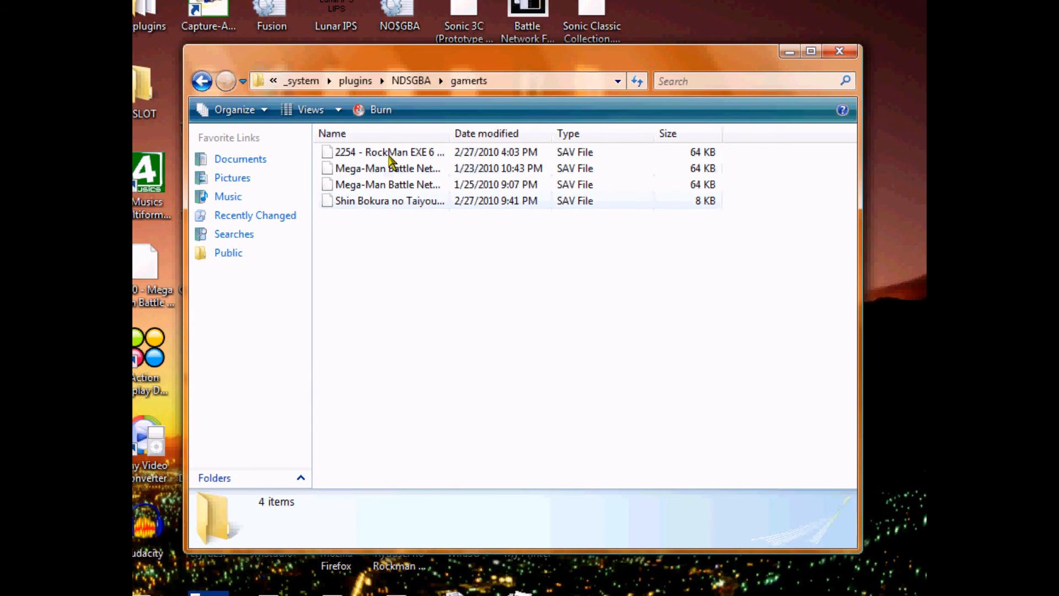
pyautogui.moveTo(384, 247)
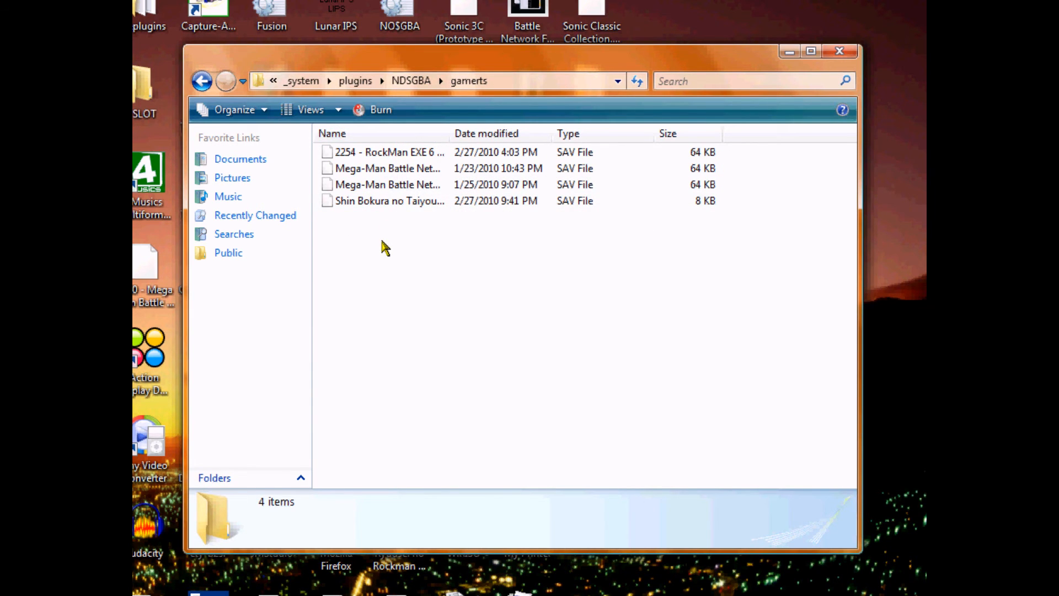
pyautogui.moveTo(379, 235)
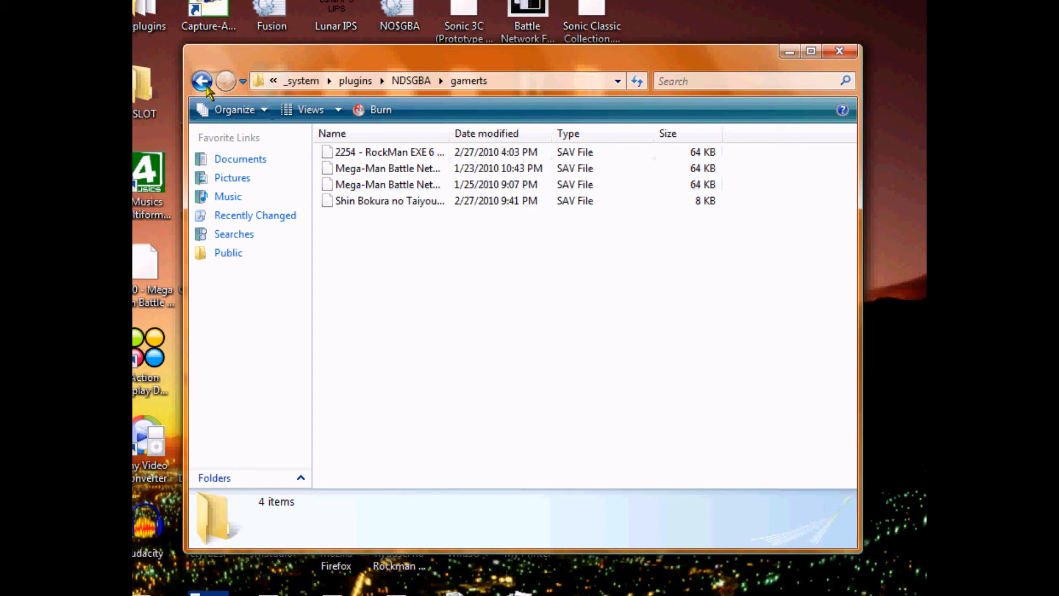
pyautogui.click(205, 81)
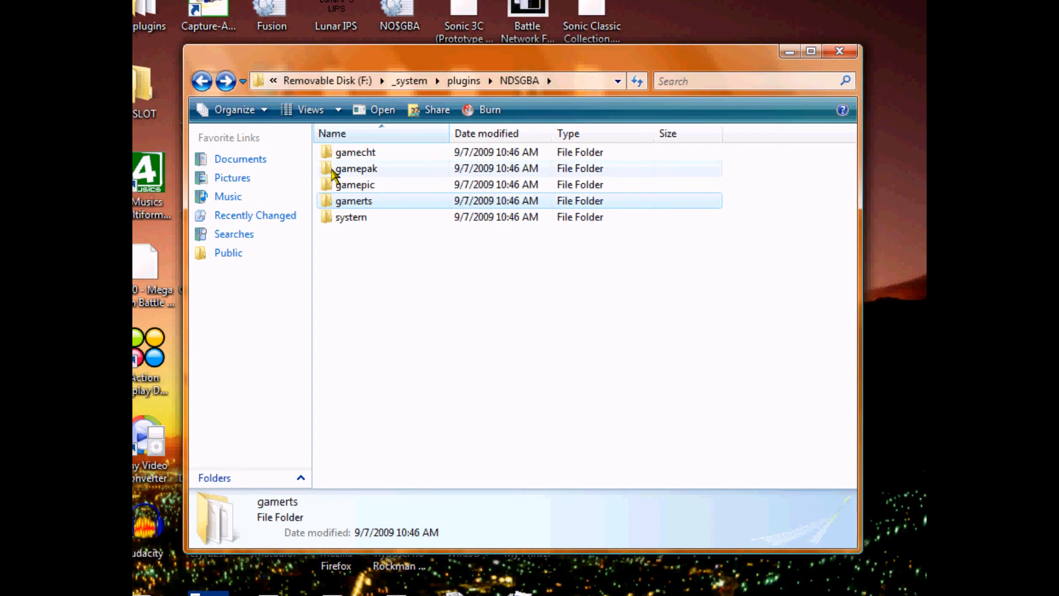
# Check the Mega Man GBA ROMs in gamepak, then return to the card's _system folder.
pyautogui.doubleClick(354, 168)
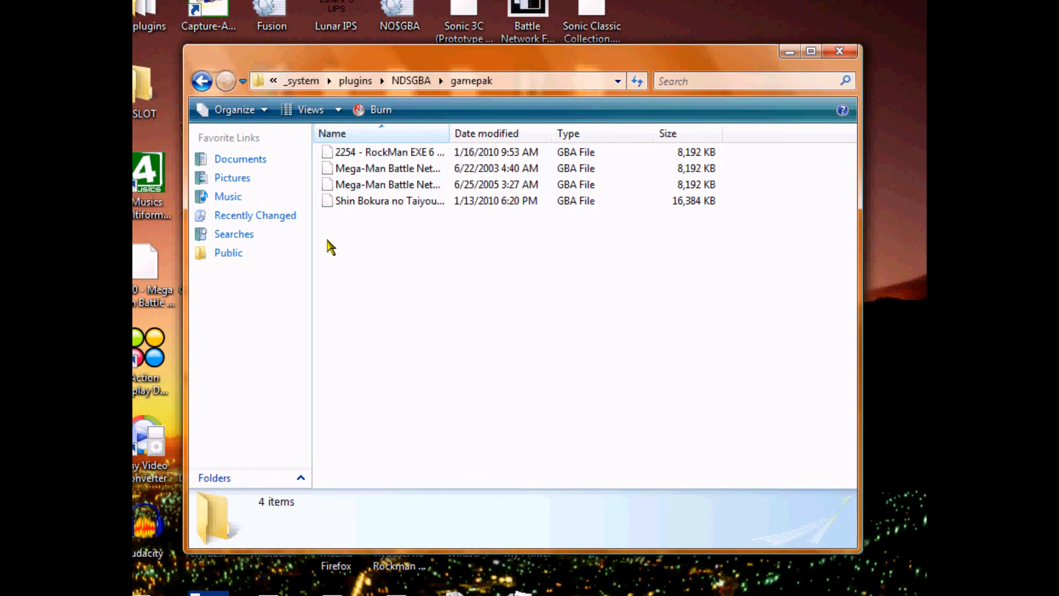
pyautogui.press('ctrl+a')
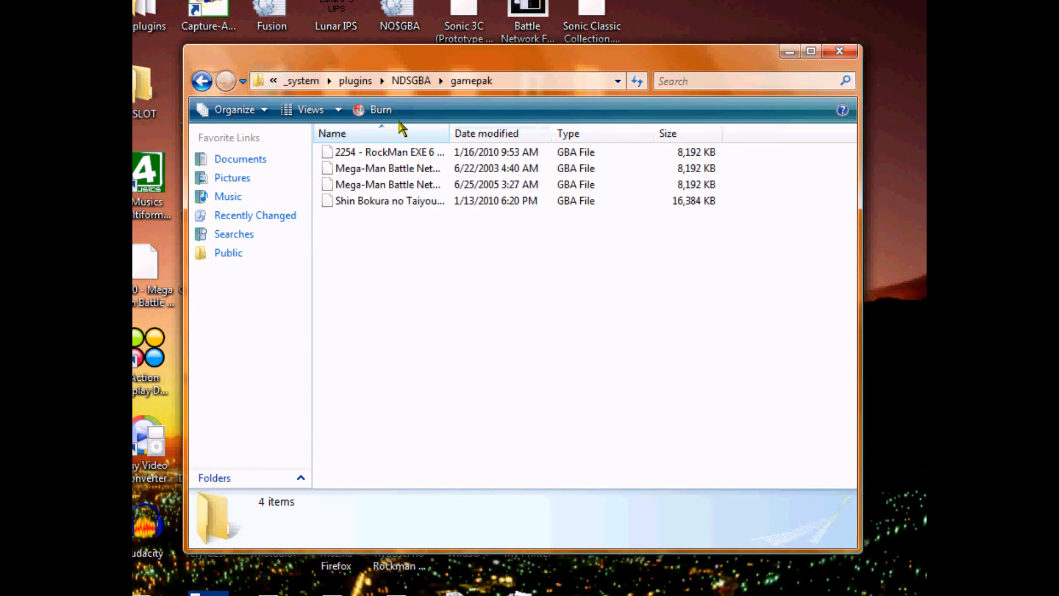
pyautogui.click(201, 80)
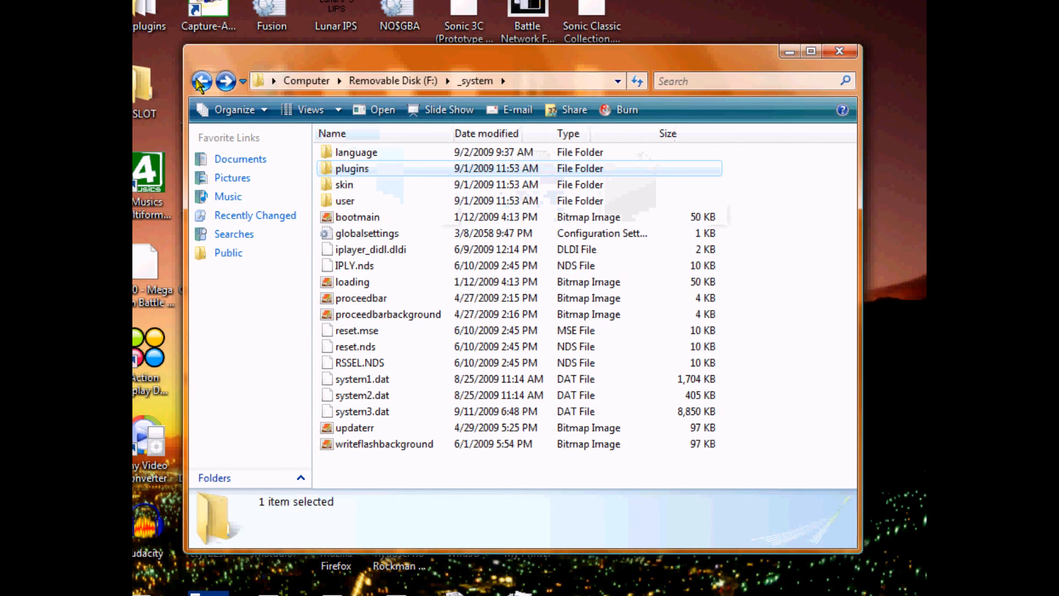
pyautogui.click(201, 80)
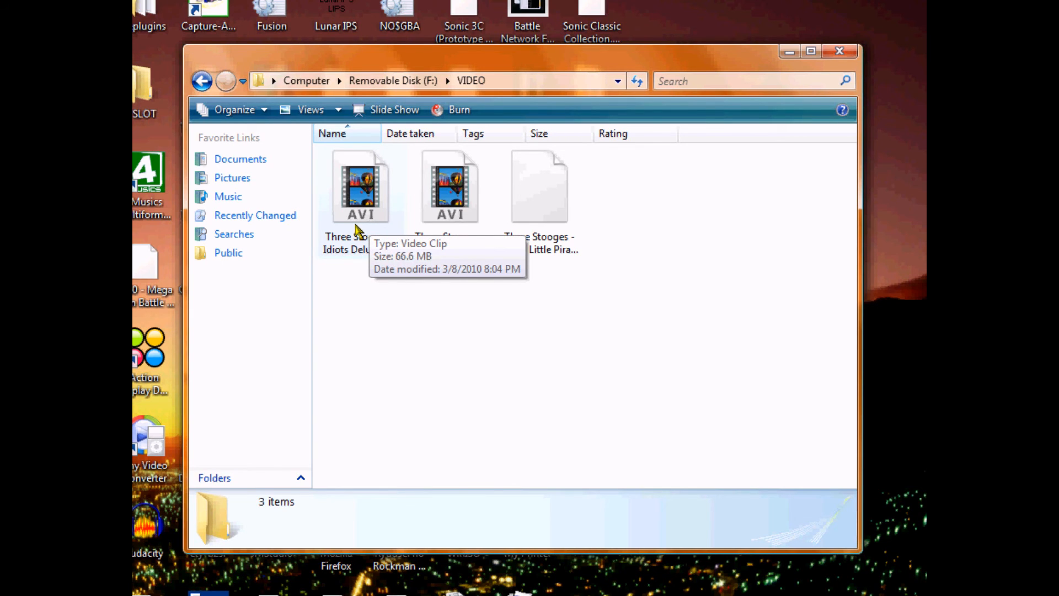
pyautogui.moveTo(617, 298)
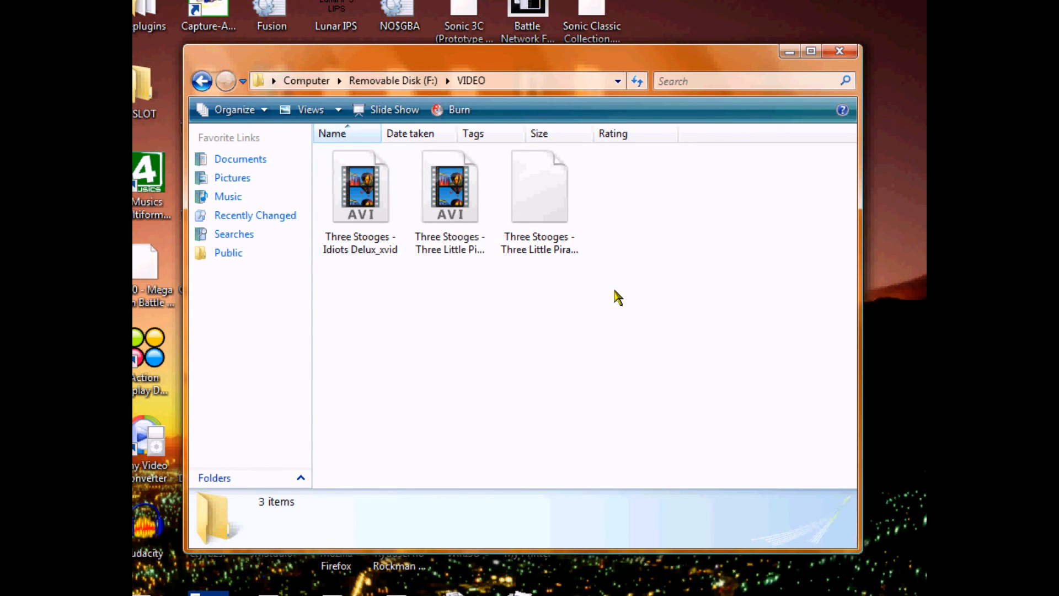
pyautogui.moveTo(830, 57)
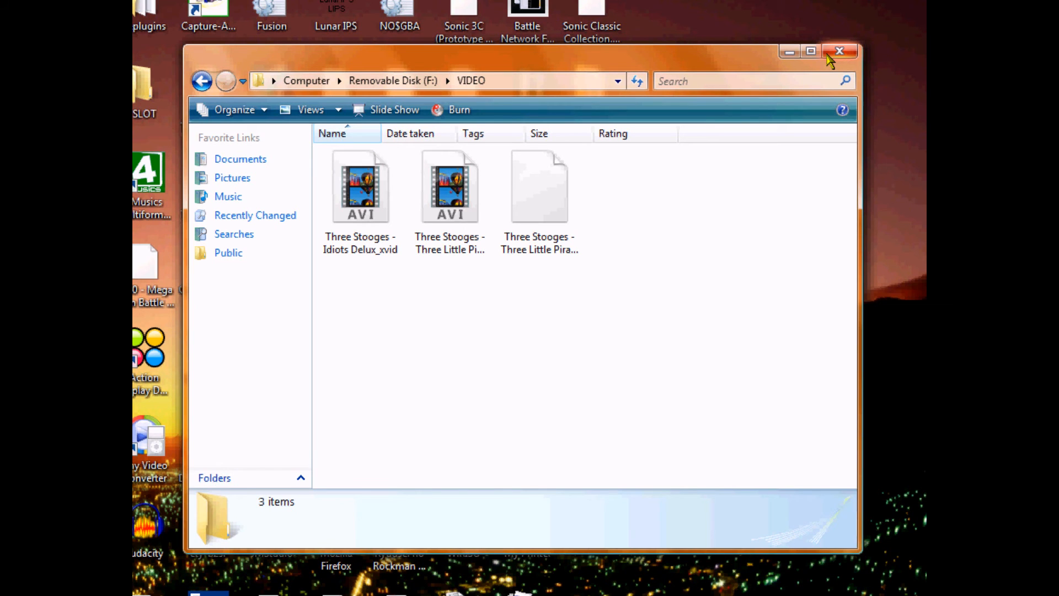
pyautogui.moveTo(830, 56)
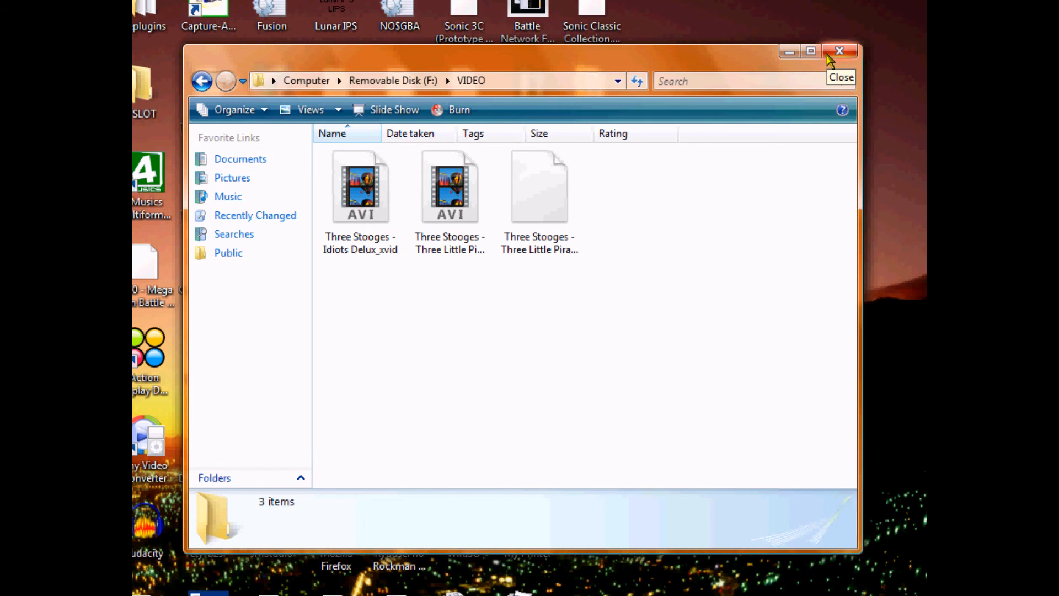
# Close the Explorer window showing the card's VIDEO folder of Three Stooges AVI clips.
pyautogui.click(840, 51)
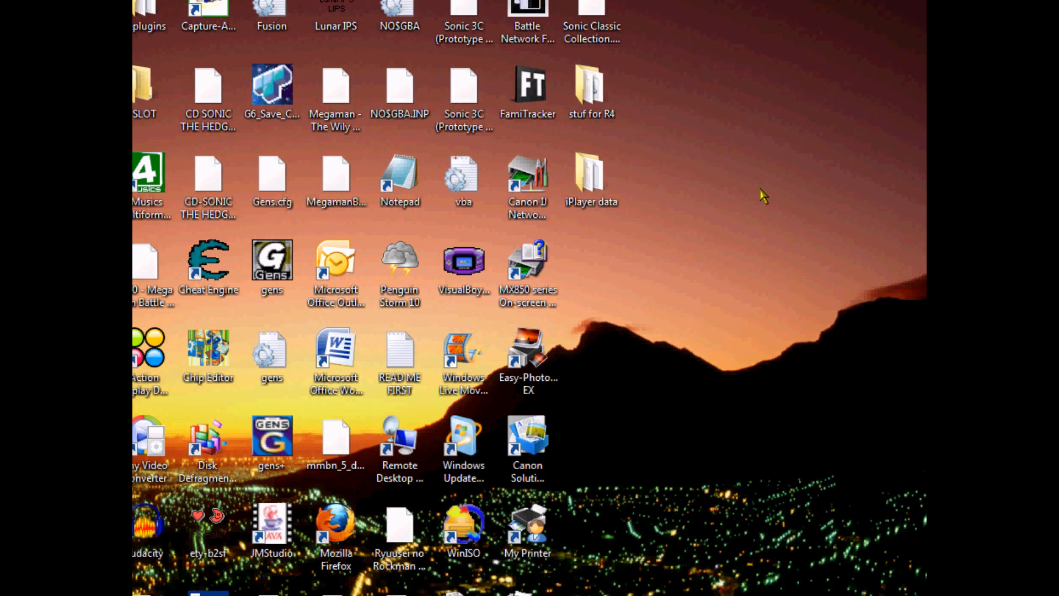
pyautogui.moveTo(781, 272)
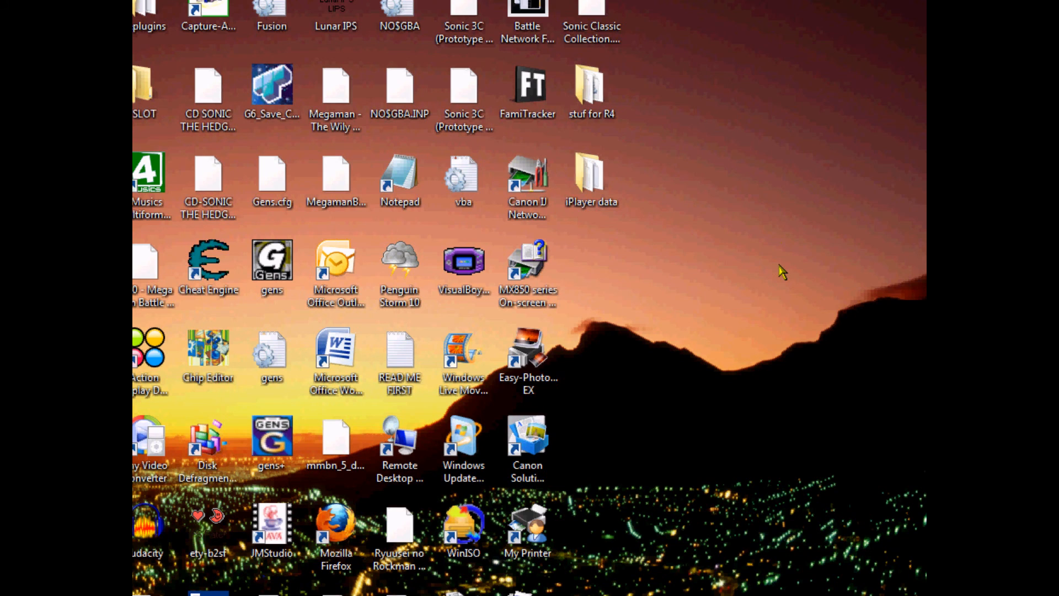
pyautogui.moveTo(582, 411)
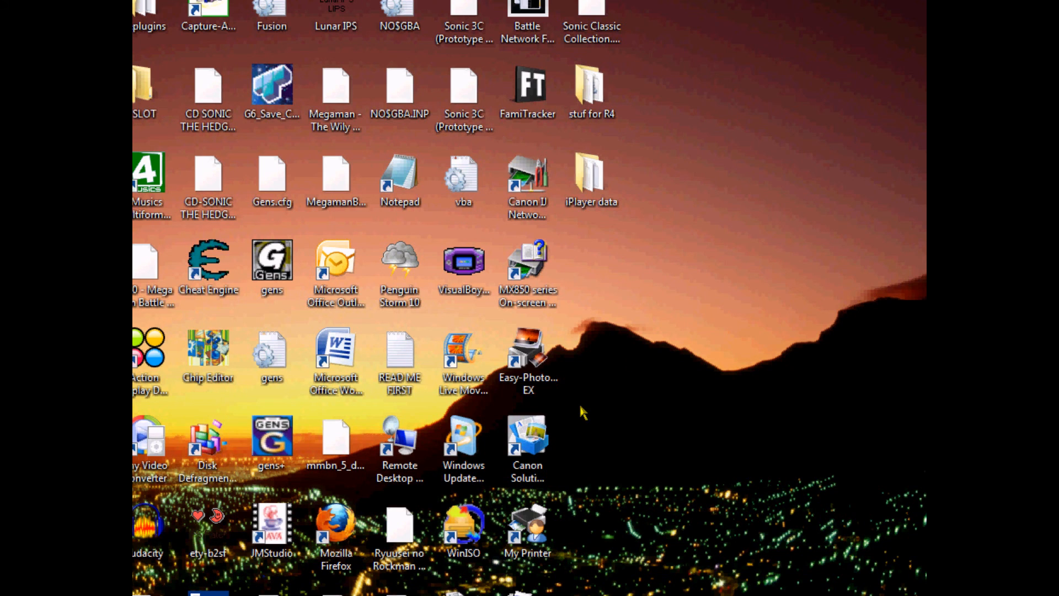